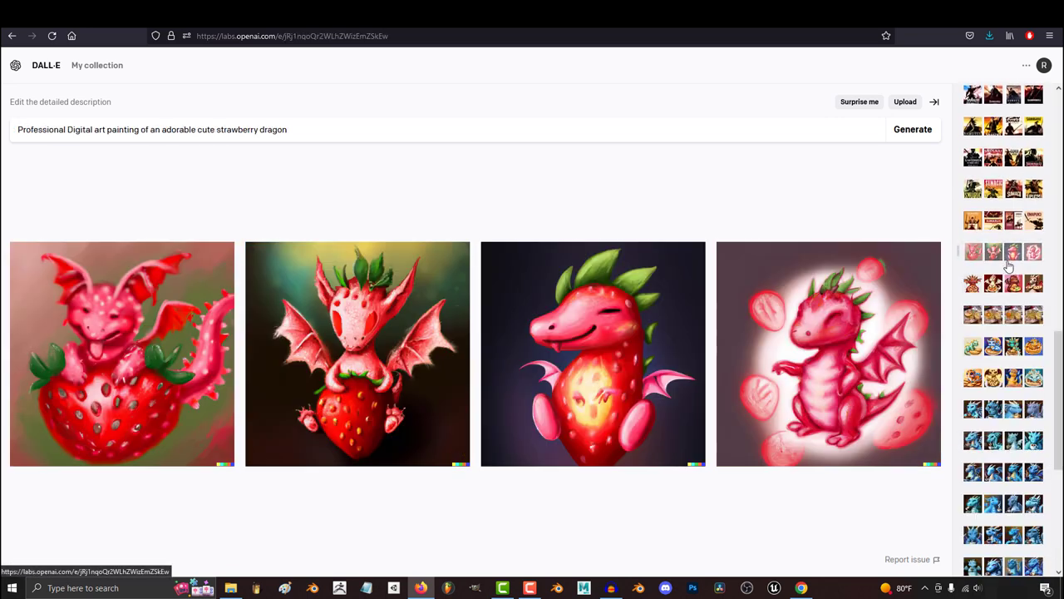
{"action": "mouse_move", "coordinate": [691, 417]}
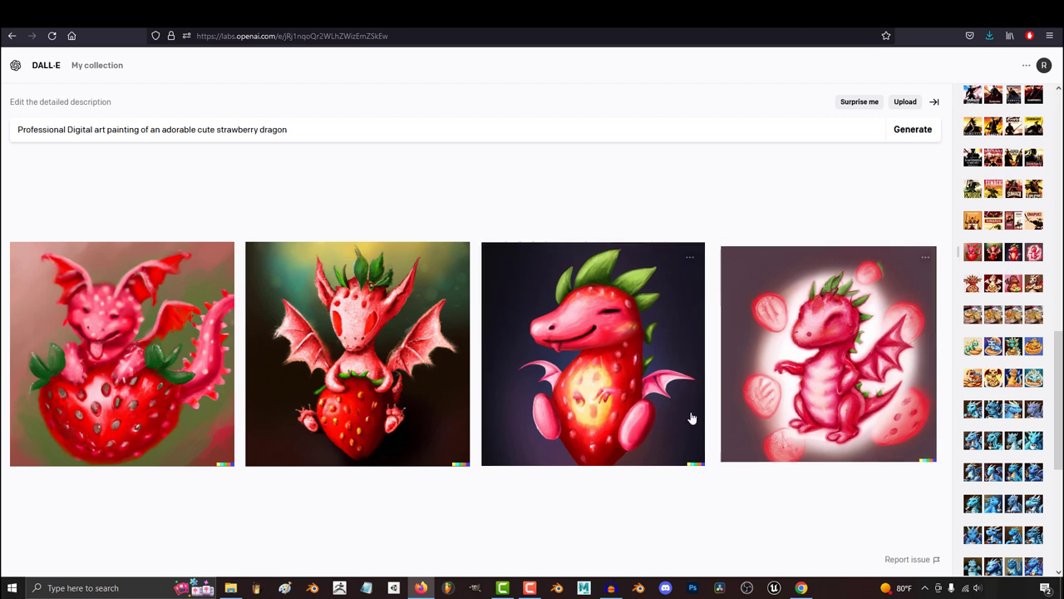
Step: Bring up the coffee photo set and view the white cup with the blue drip full size
{"action": "left_click", "coordinate": [592, 353]}
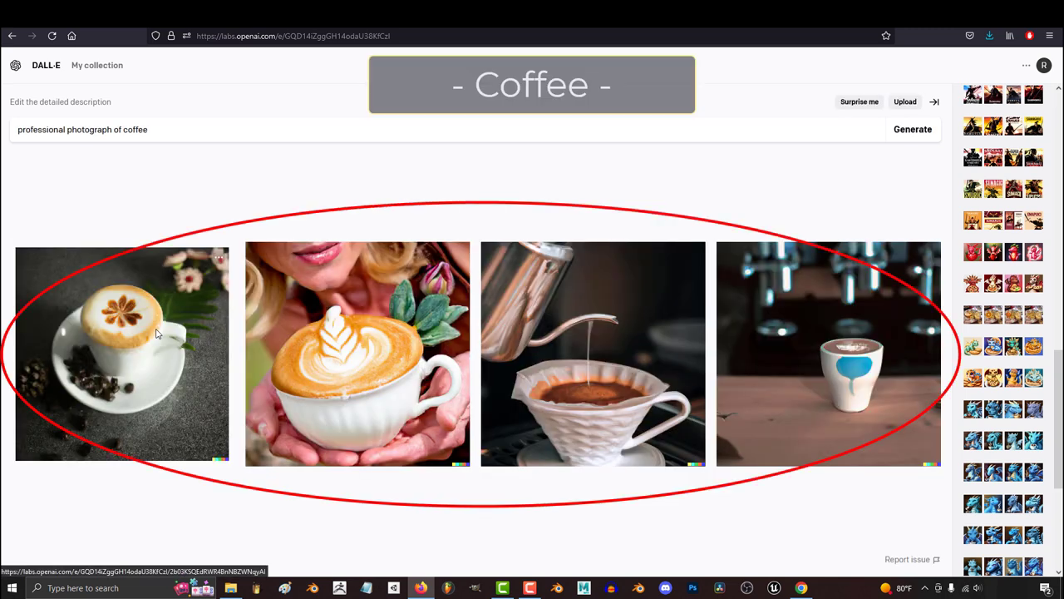
{"action": "left_click", "coordinate": [122, 353]}
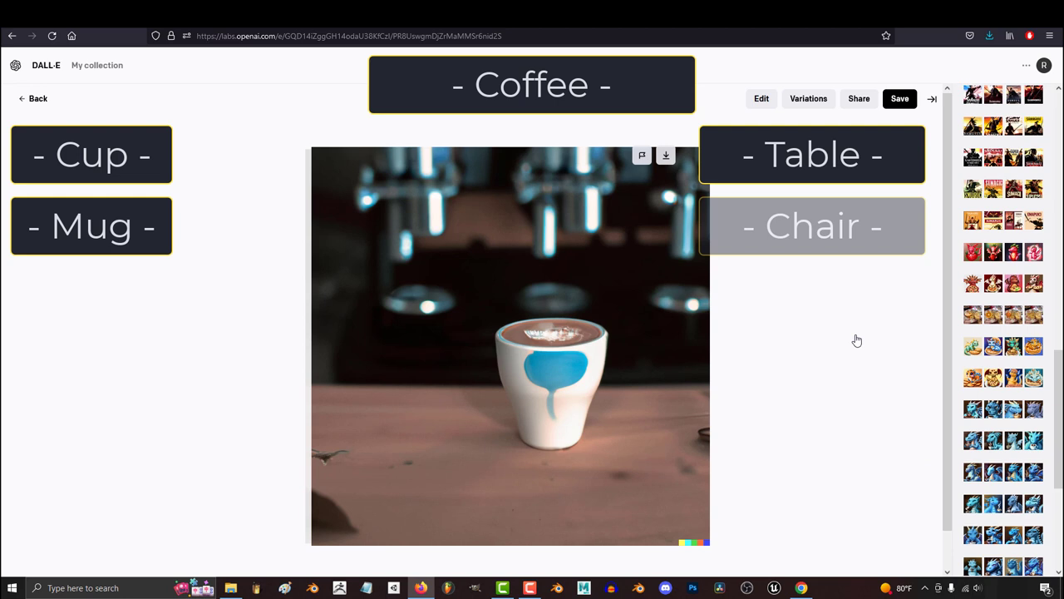
{"action": "left_click", "coordinate": [811, 226]}
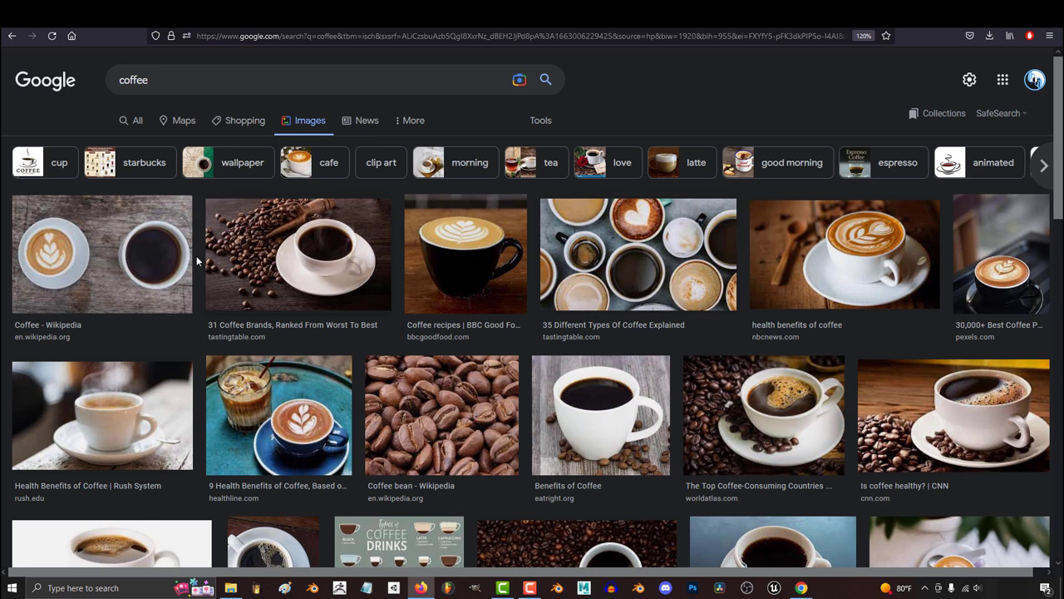
Step: Preview the Wikipedia coffee photo and the BBC Good Food black latte-art cup, then browse further results
{"action": "left_click", "coordinate": [101, 253]}
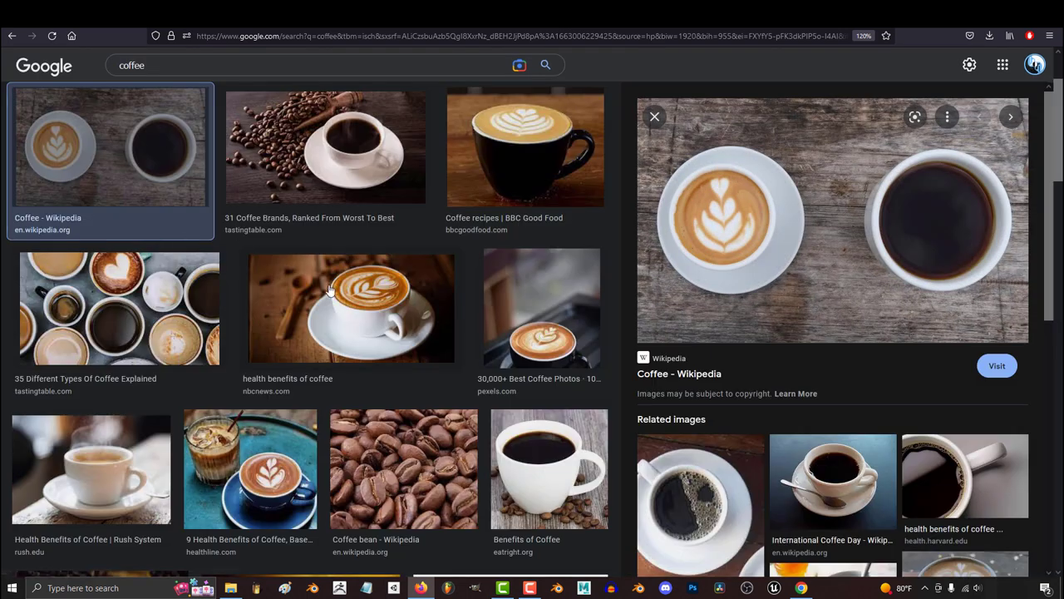
{"action": "left_click", "coordinate": [526, 147]}
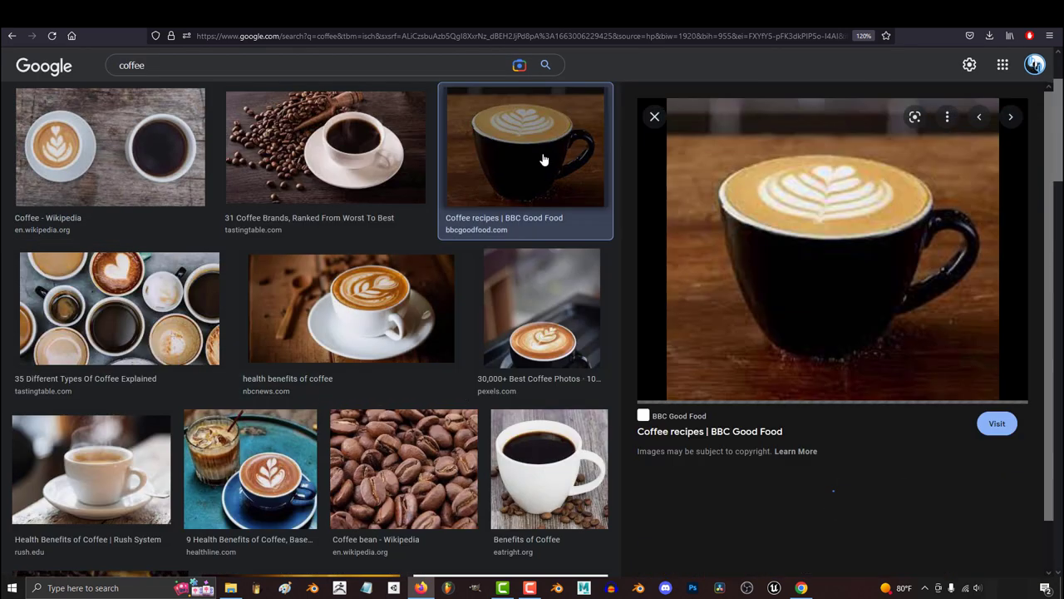
{"action": "scroll", "scroll_direction": "down", "scroll_amount": 3}
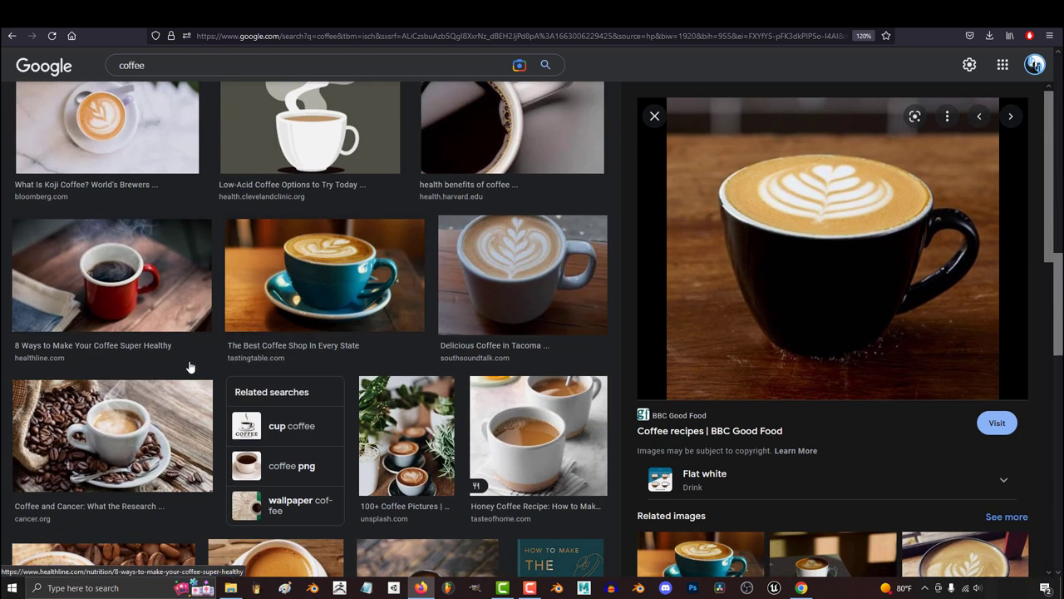
{"action": "left_click", "coordinate": [112, 436]}
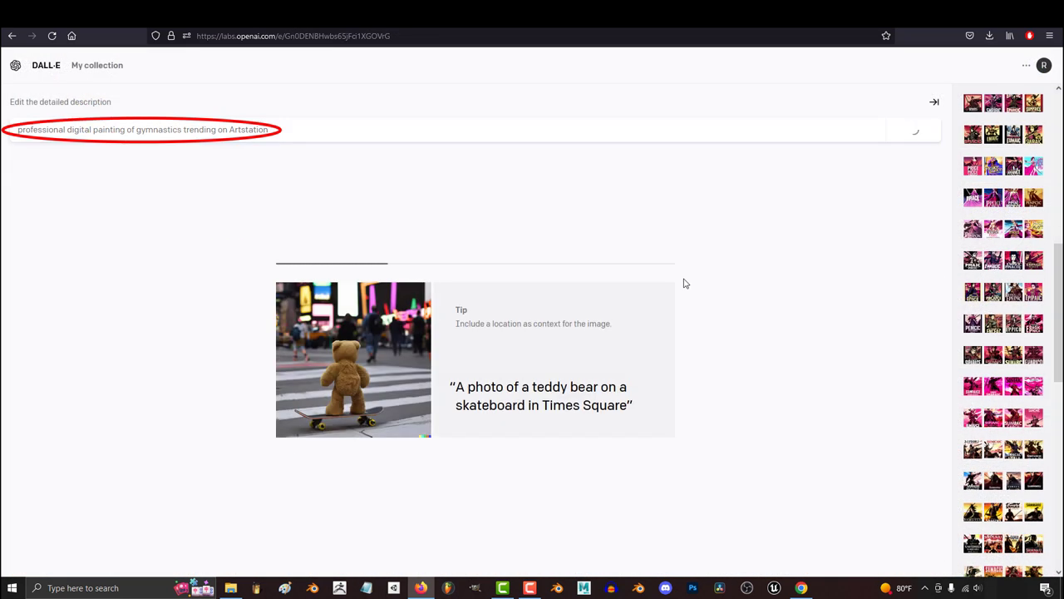
Step: Generate the gymnastics paintings, change the subject to 'parkour', and generate again
{"action": "left_click", "coordinate": [911, 130]}
{"action": "type", "text": "park"}
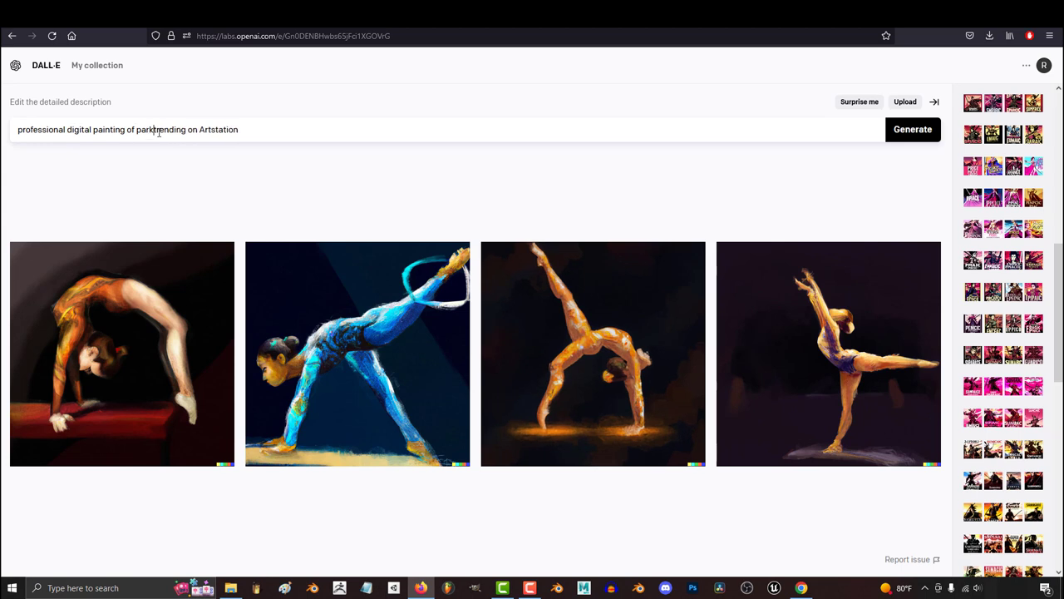
{"action": "left_click", "coordinate": [911, 130]}
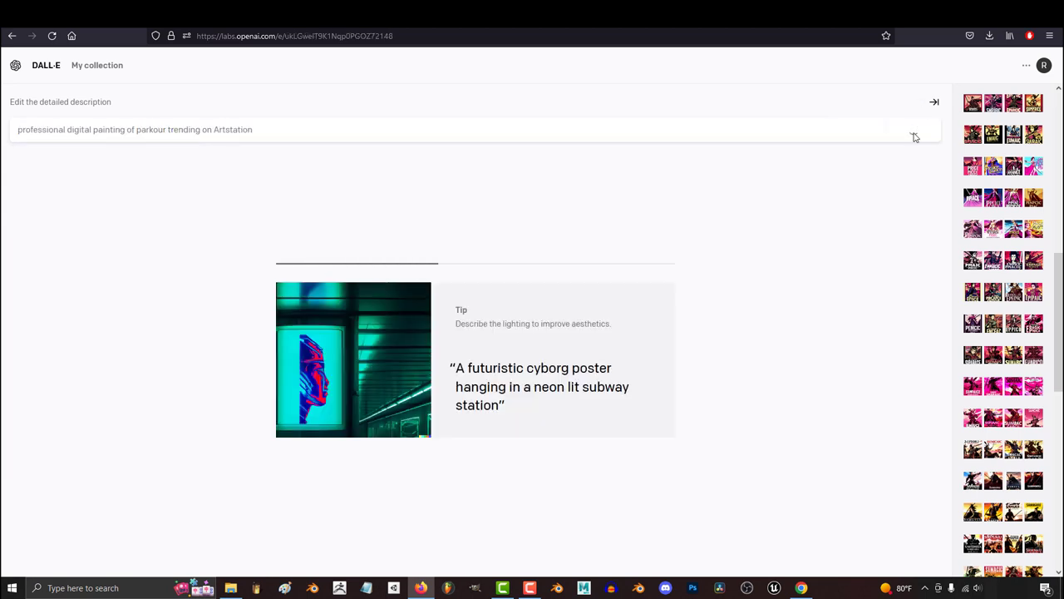
{"action": "left_click", "coordinate": [912, 130]}
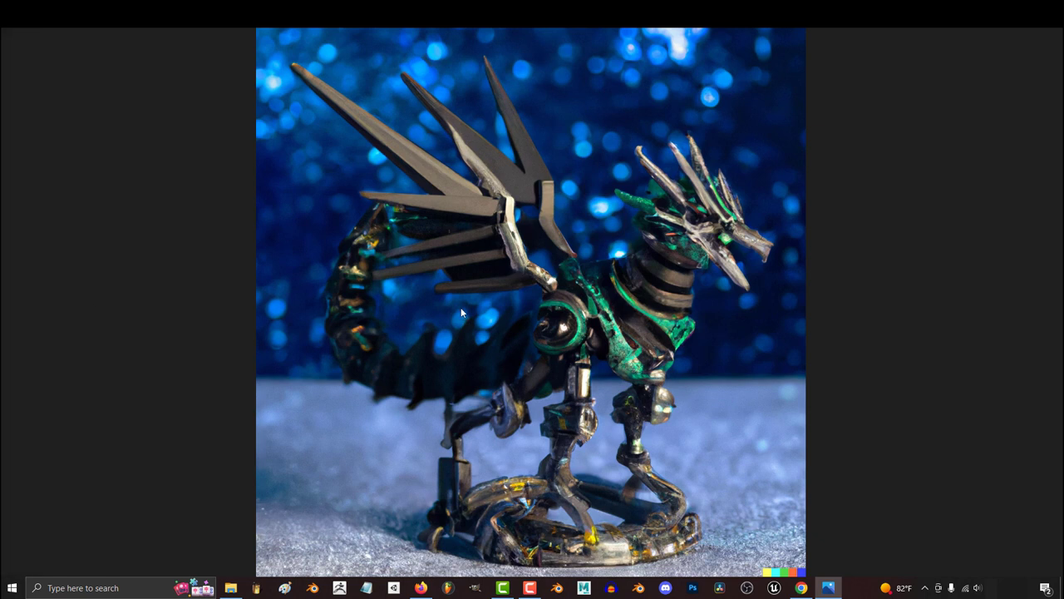
{"action": "mouse_move", "coordinate": [1047, 303]}
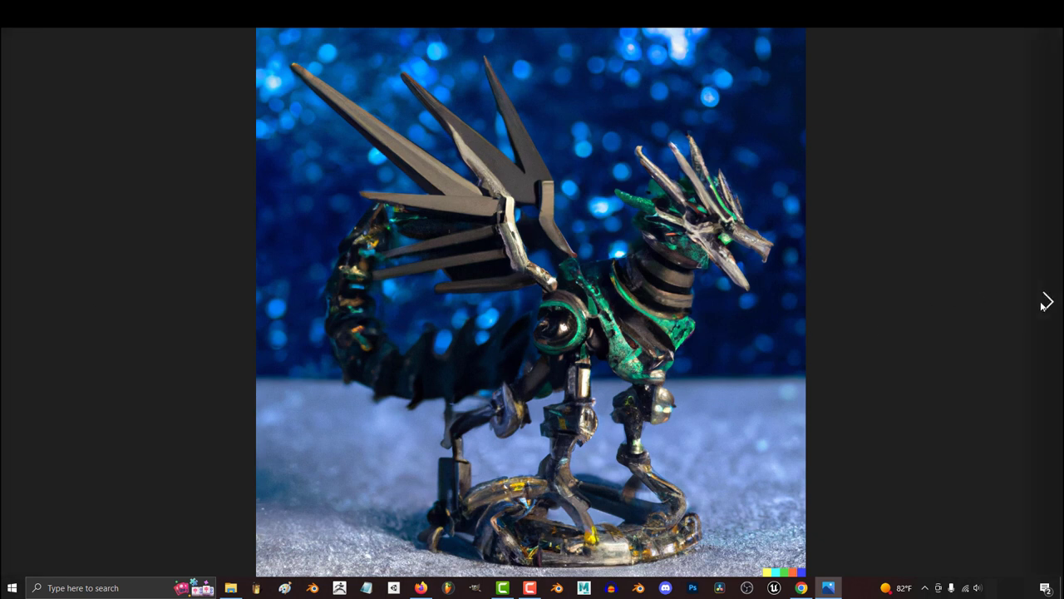
Step: Step through three more mechanical dragon figurine pictures in the Photos viewer
{"action": "left_click", "coordinate": [1046, 303]}
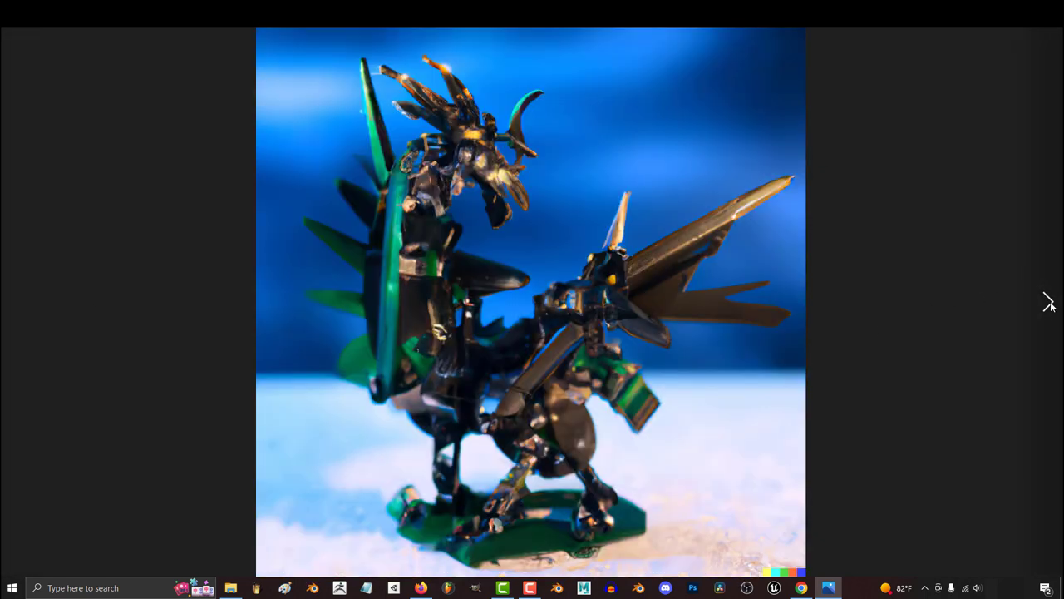
{"action": "left_click", "coordinate": [1048, 302]}
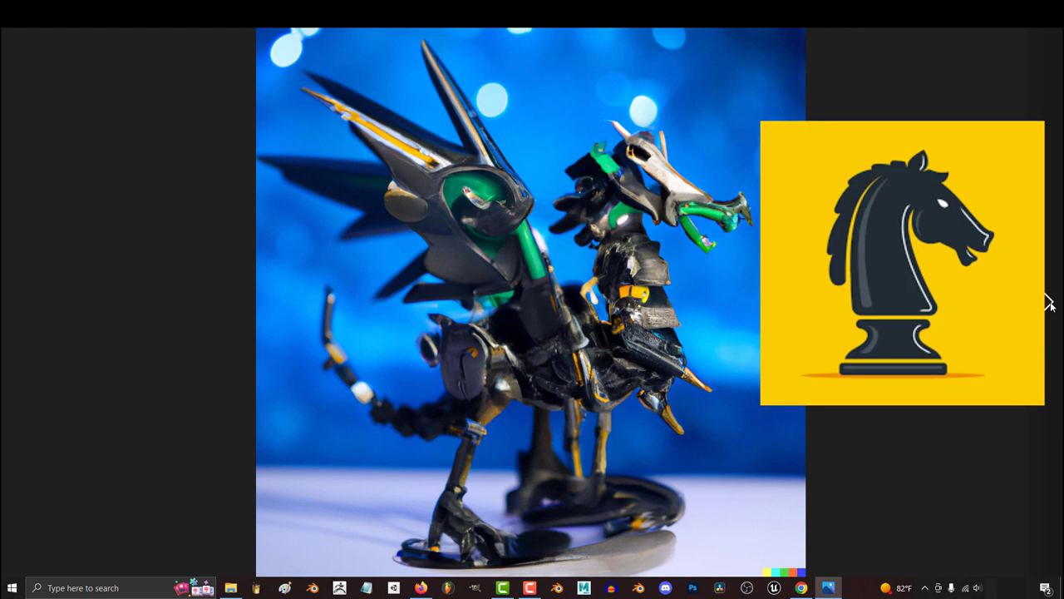
{"action": "left_click", "coordinate": [1051, 306]}
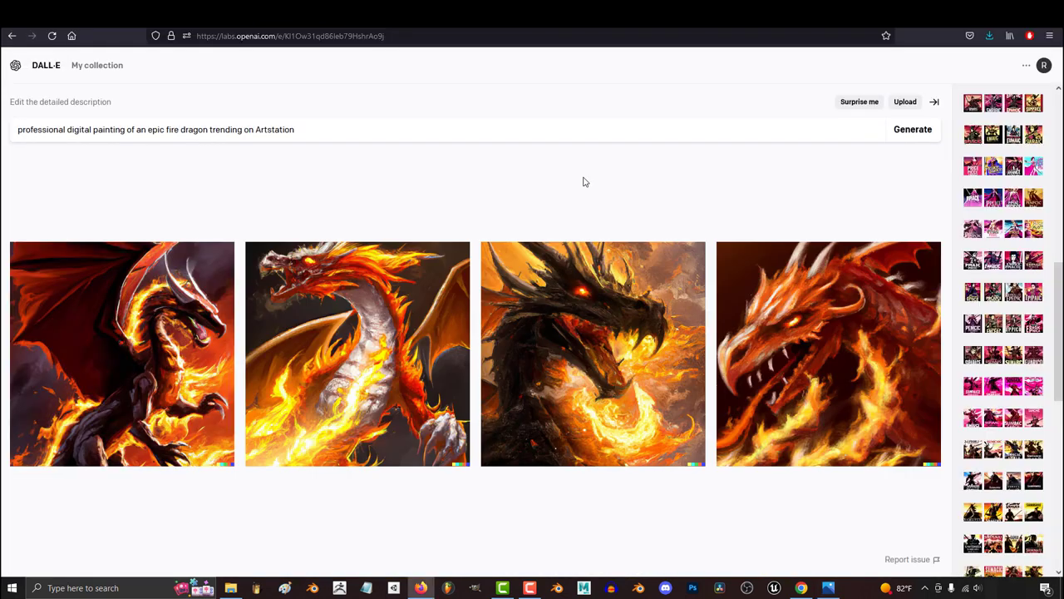
Step: Generate variations of the black dragon breathing fire painting from the second image
{"action": "left_click", "coordinate": [592, 352]}
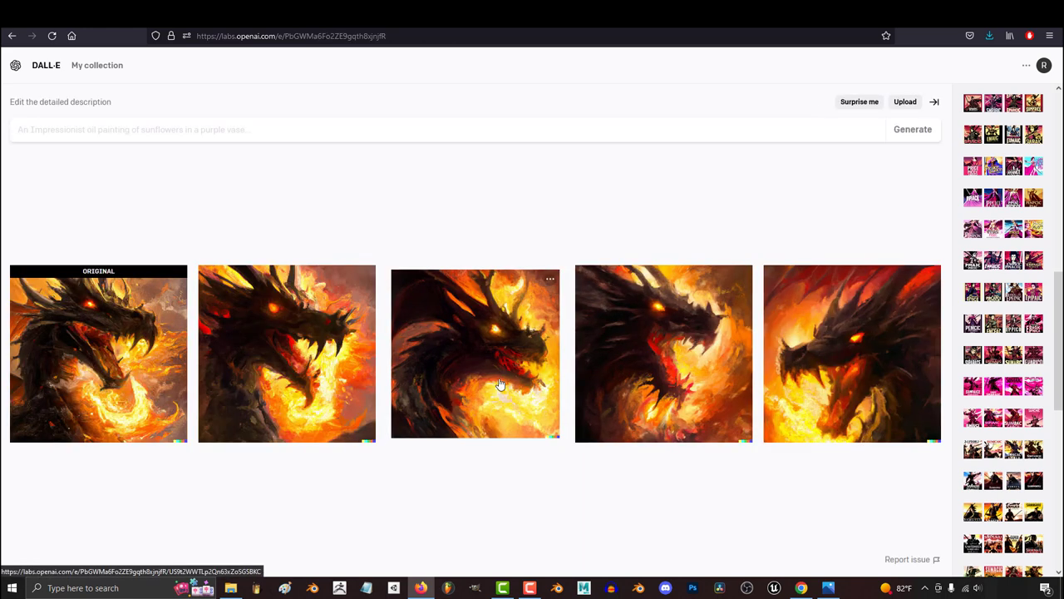
{"action": "left_click", "coordinate": [475, 353]}
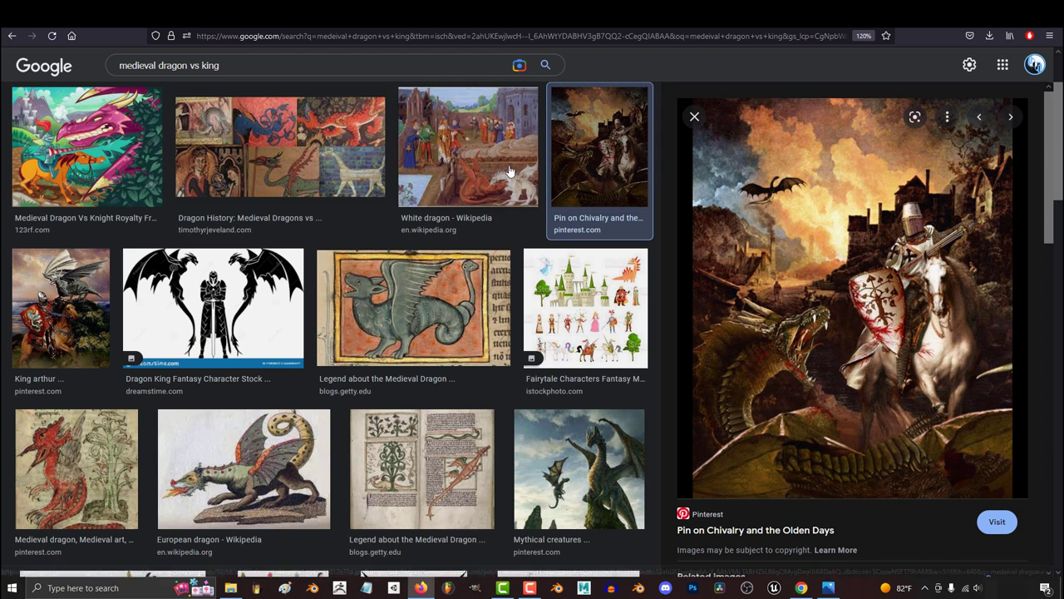
Step: Search medieval dragon vs knight and preview the dragon and knight sketch
{"action": "left_click", "coordinate": [59, 308]}
{"action": "type", "text": "night"}
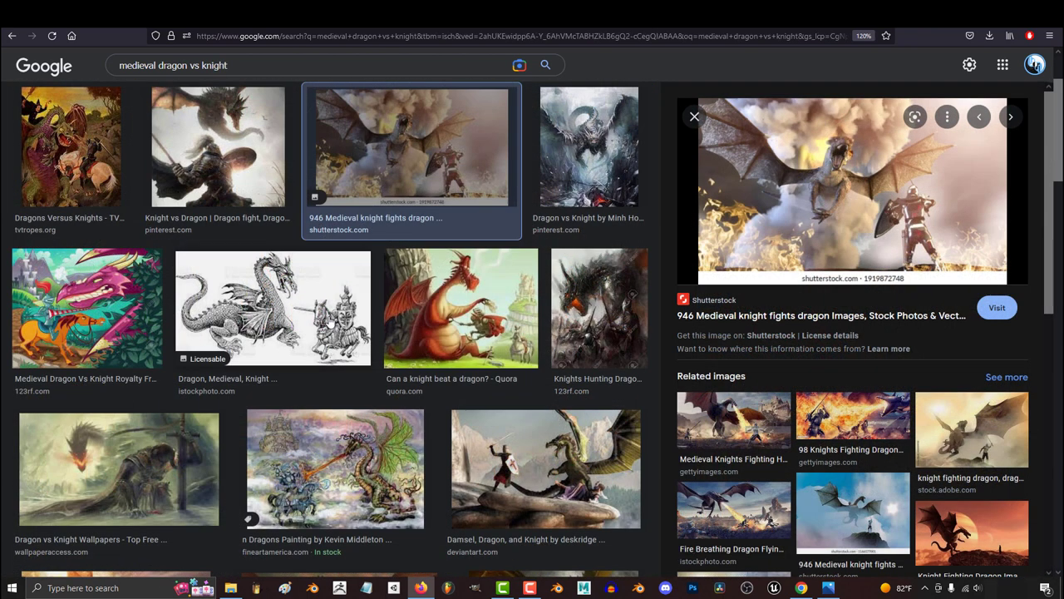
{"action": "left_click", "coordinate": [273, 306]}
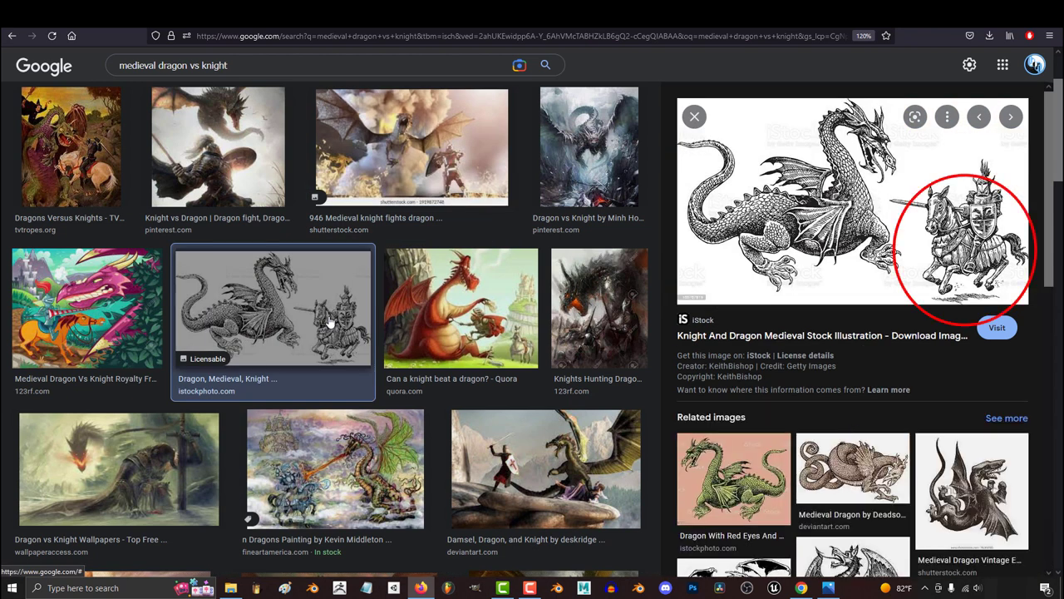
{"action": "scroll", "scroll_direction": "down", "scroll_amount": 3}
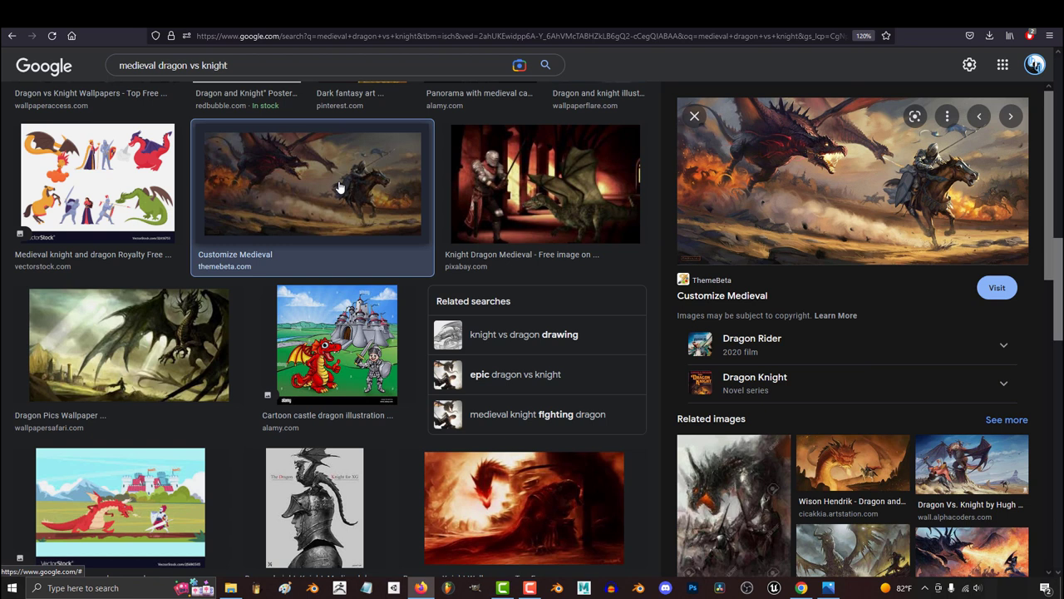
Step: Search Google Images for 'dragon and hippopotamus'
{"action": "type", "text": "dragon and hippopotamus"}
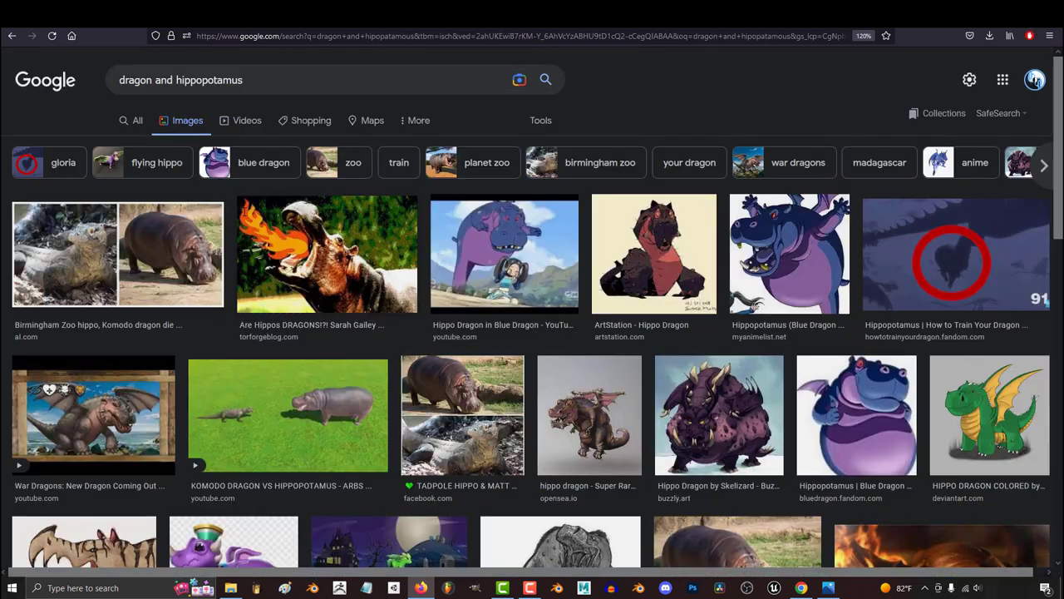
{"action": "left_click", "coordinate": [326, 253]}
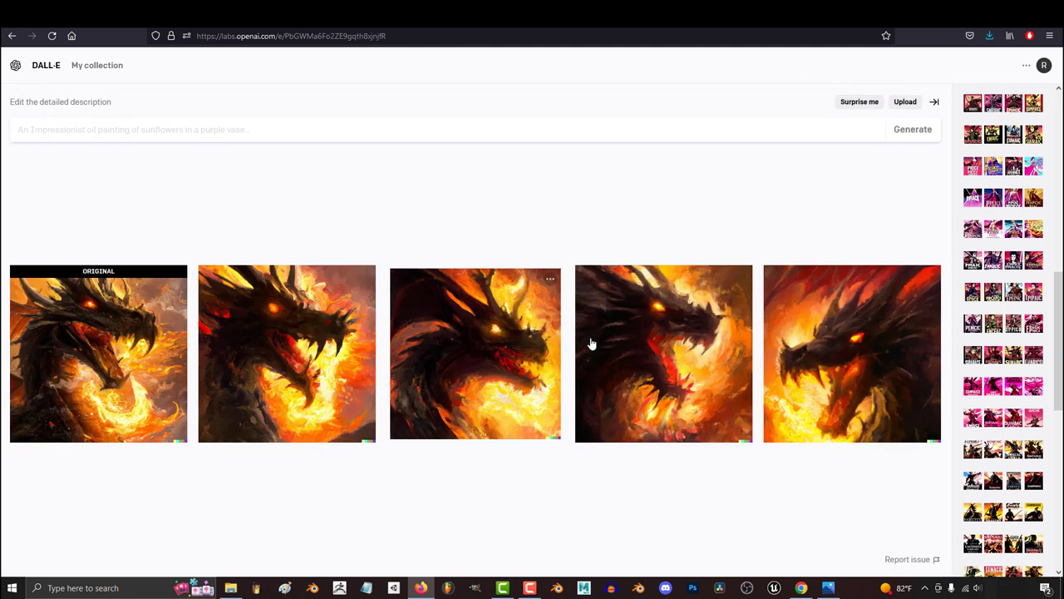
Step: Generate images for 'digital painting of cute adorable dragon and hippopotamus'
{"action": "left_click", "coordinate": [664, 352]}
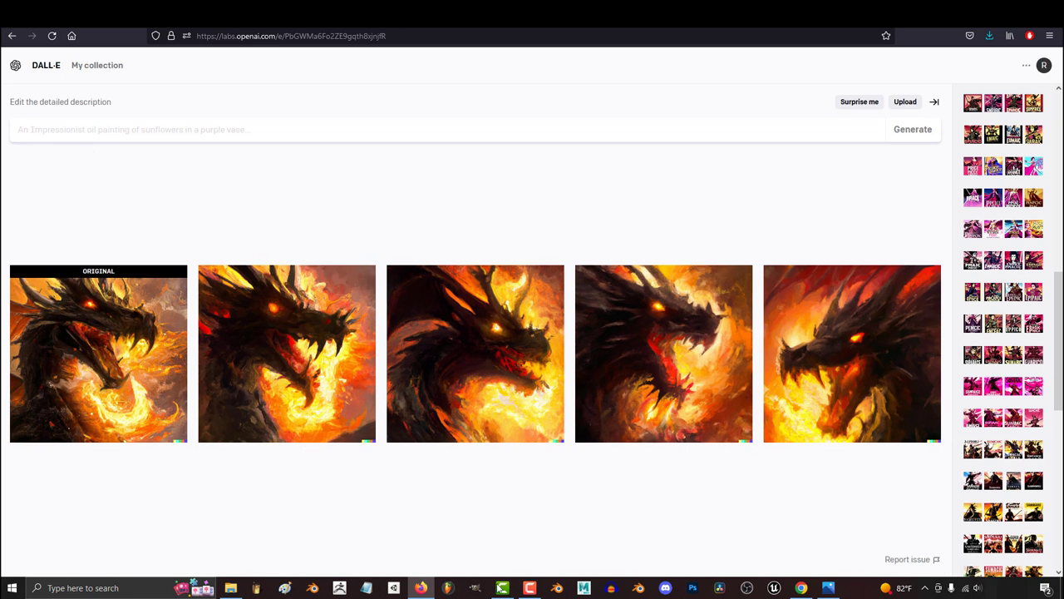
{"action": "left_click", "coordinate": [912, 130]}
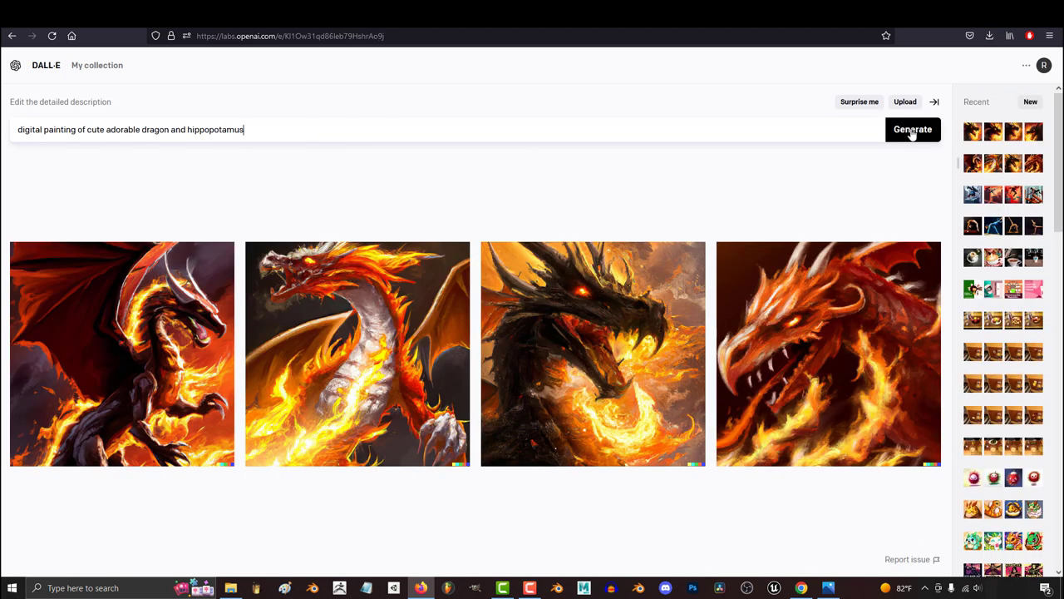
{"action": "left_click", "coordinate": [911, 130]}
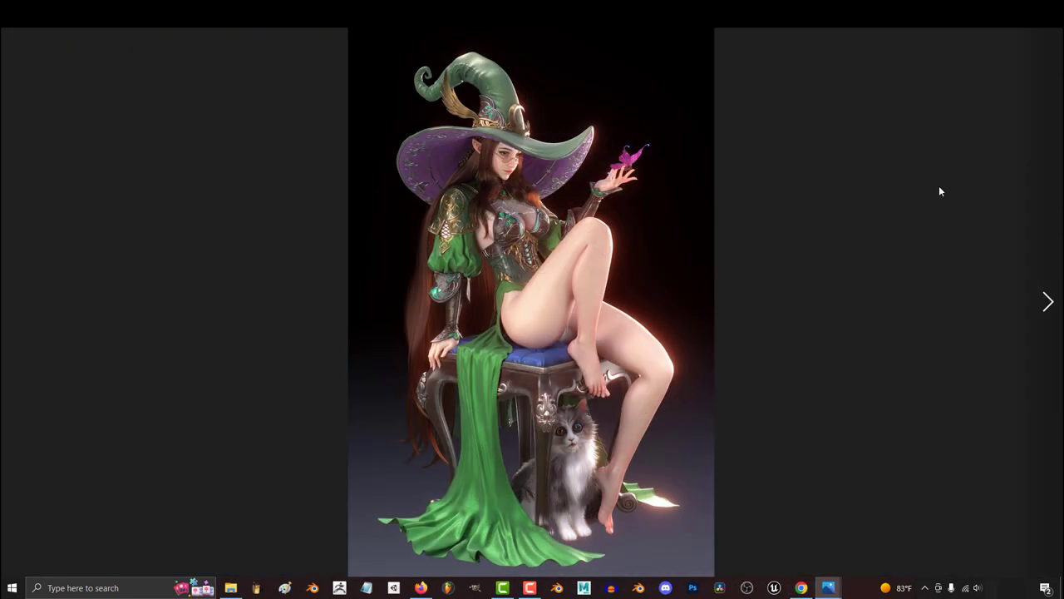
Step: Advance from the green witch reference picture to the red-haired witch
{"action": "left_click", "coordinate": [1048, 302]}
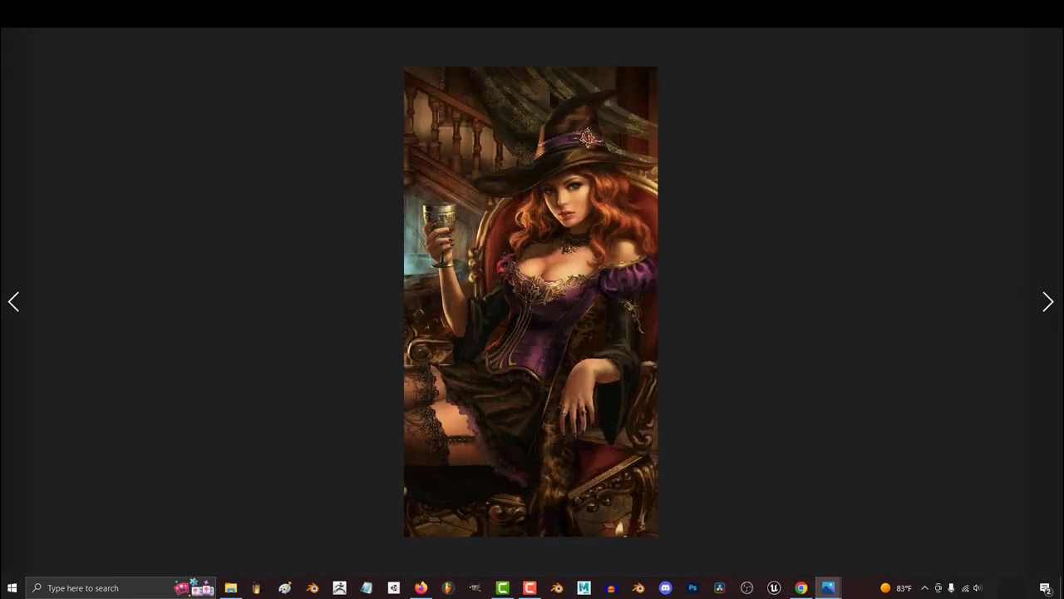
{"action": "left_click", "coordinate": [1048, 301]}
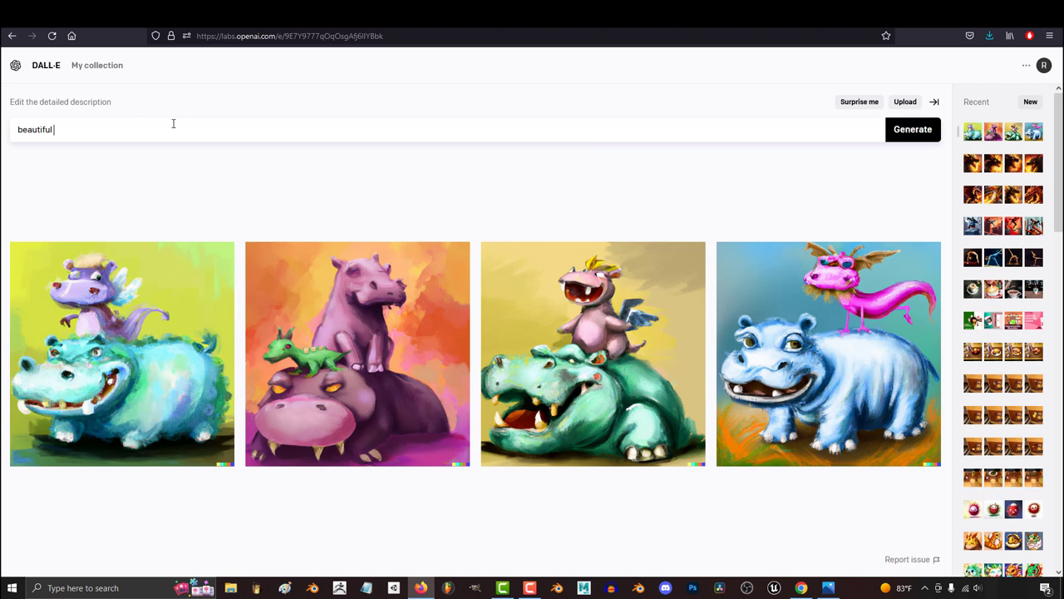
Step: Type 'magical fantasy witch' into the prompt, checking a generated wizard image along the way
{"action": "type", "text": "magical fant"}
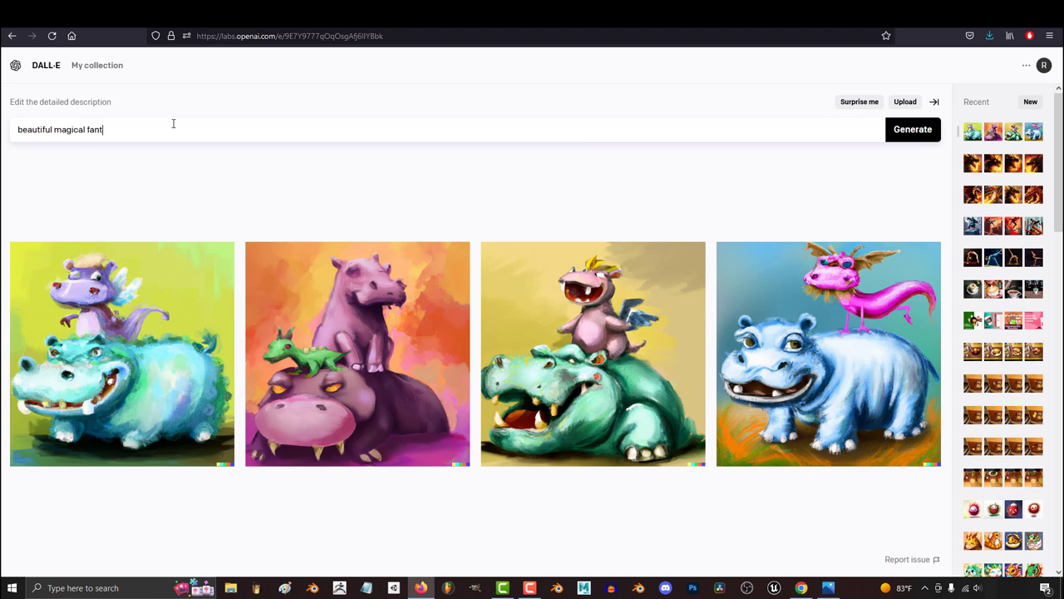
{"action": "type", "text": "asy witch"}
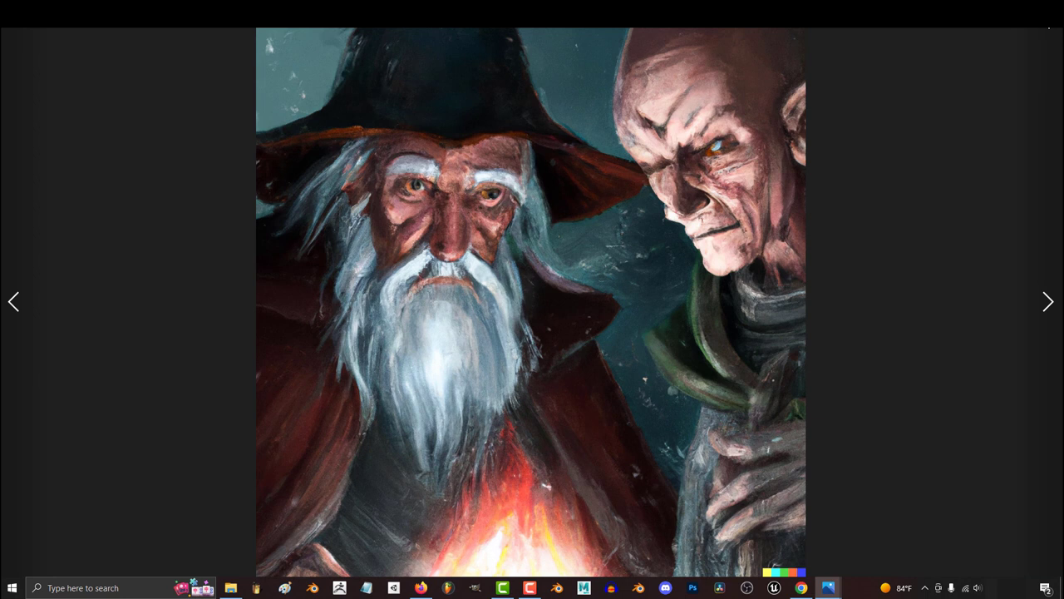
{"action": "left_click", "coordinate": [1048, 301]}
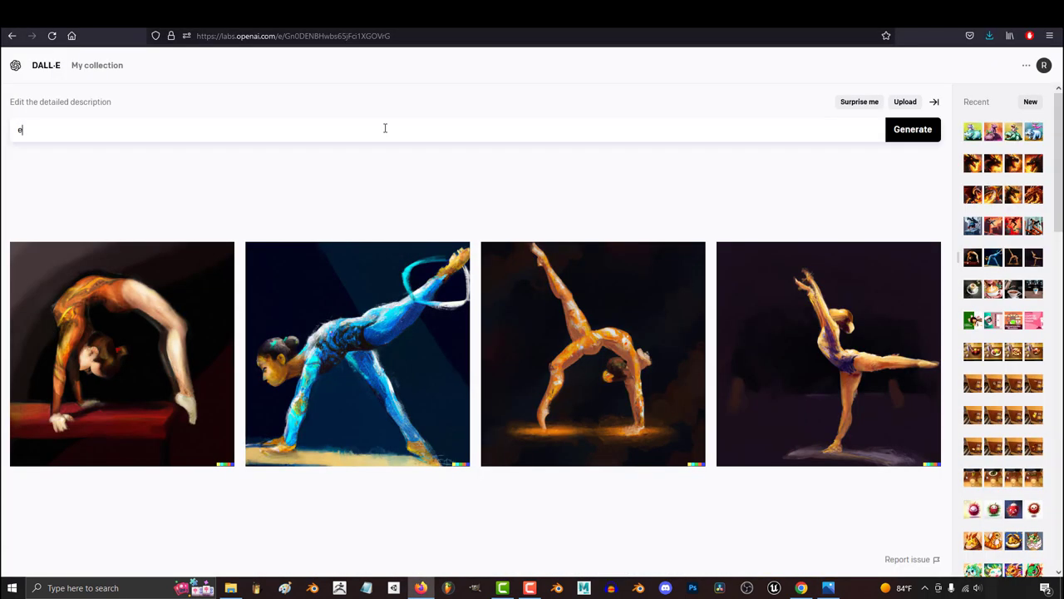
{"action": "type", "text": "vil"}
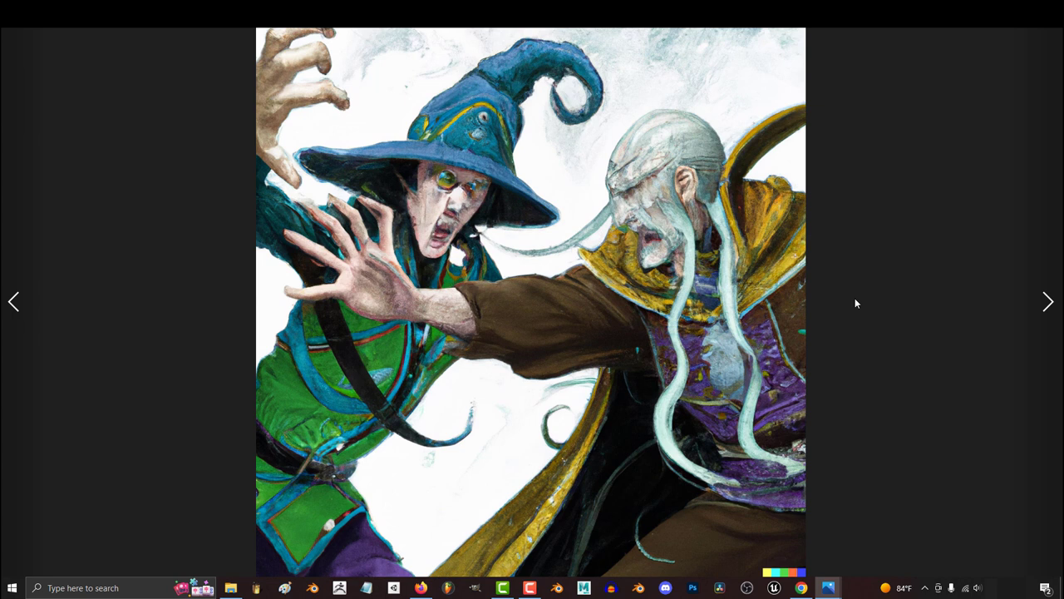
Step: Flip through the witch paintings past the silver-haired, red and blue-hatted witches to the golden-hatted witch
{"action": "left_click", "coordinate": [1048, 303]}
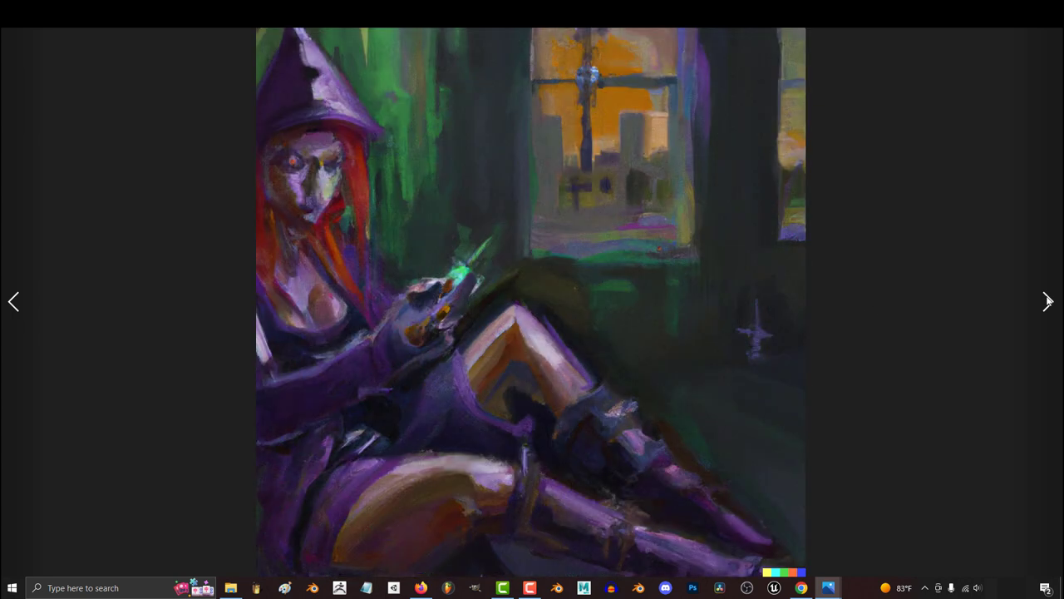
{"action": "left_click", "coordinate": [1047, 303]}
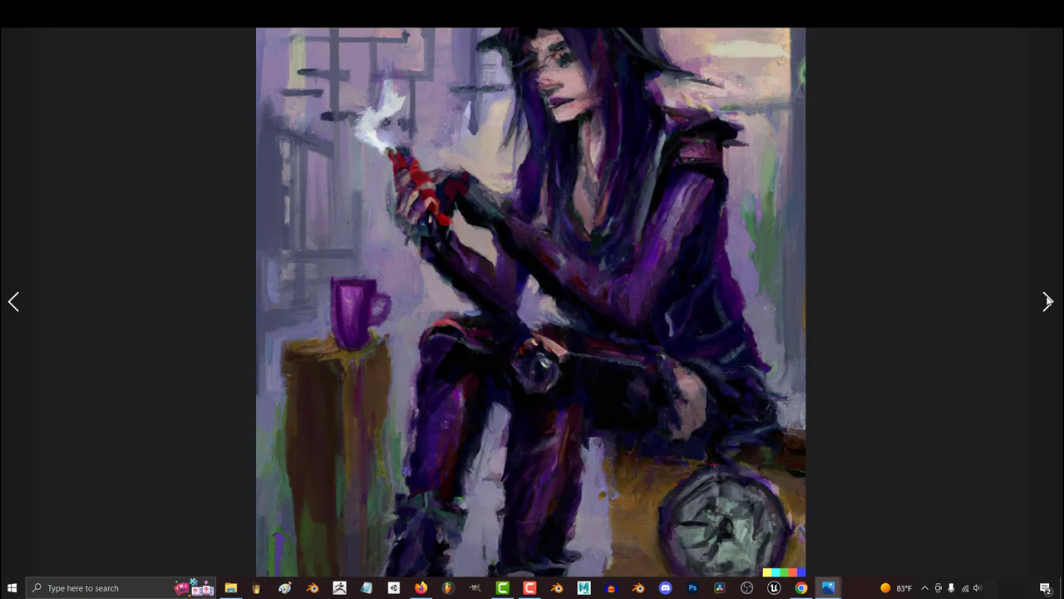
{"action": "left_click", "coordinate": [1048, 301]}
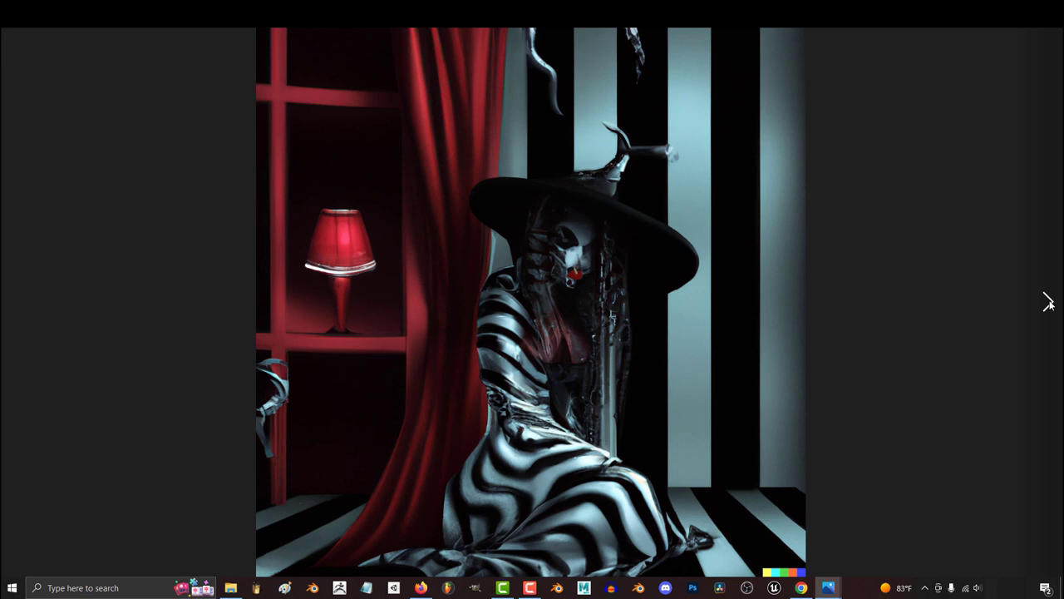
{"action": "left_click", "coordinate": [1050, 303]}
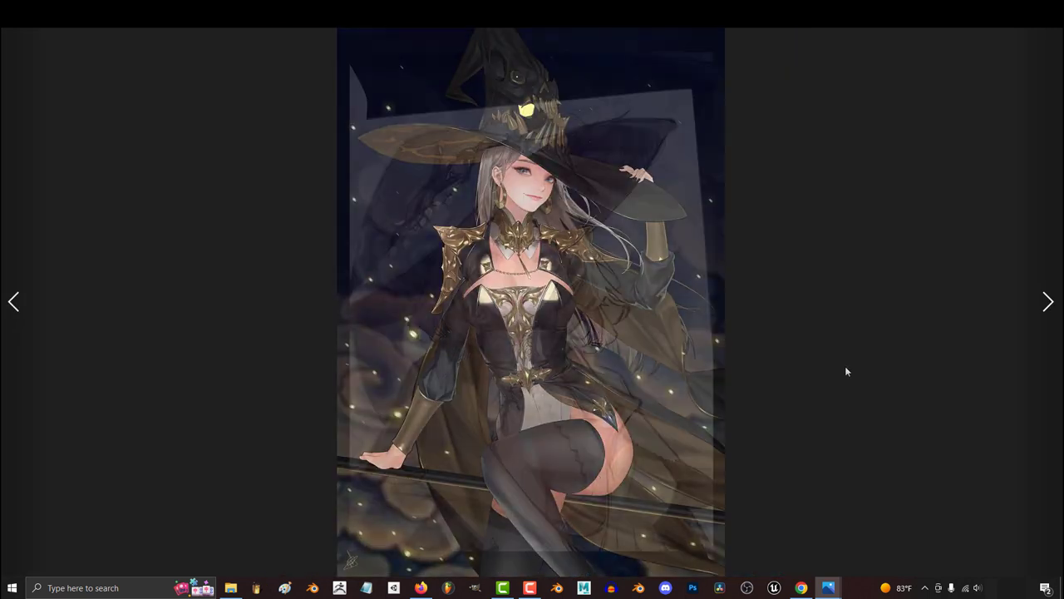
{"action": "left_click", "coordinate": [1048, 301]}
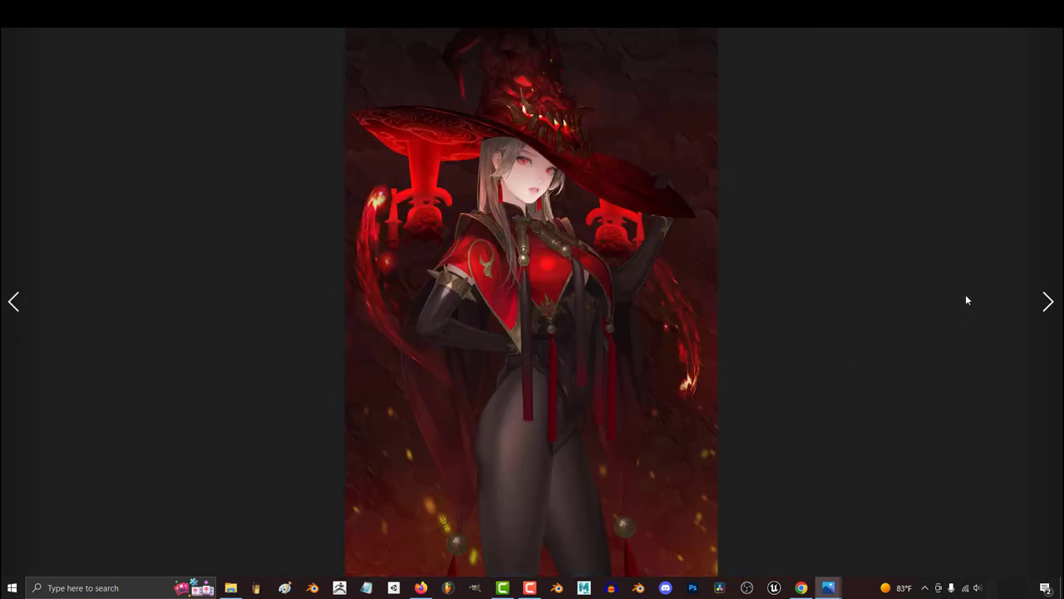
{"action": "left_click", "coordinate": [1048, 301]}
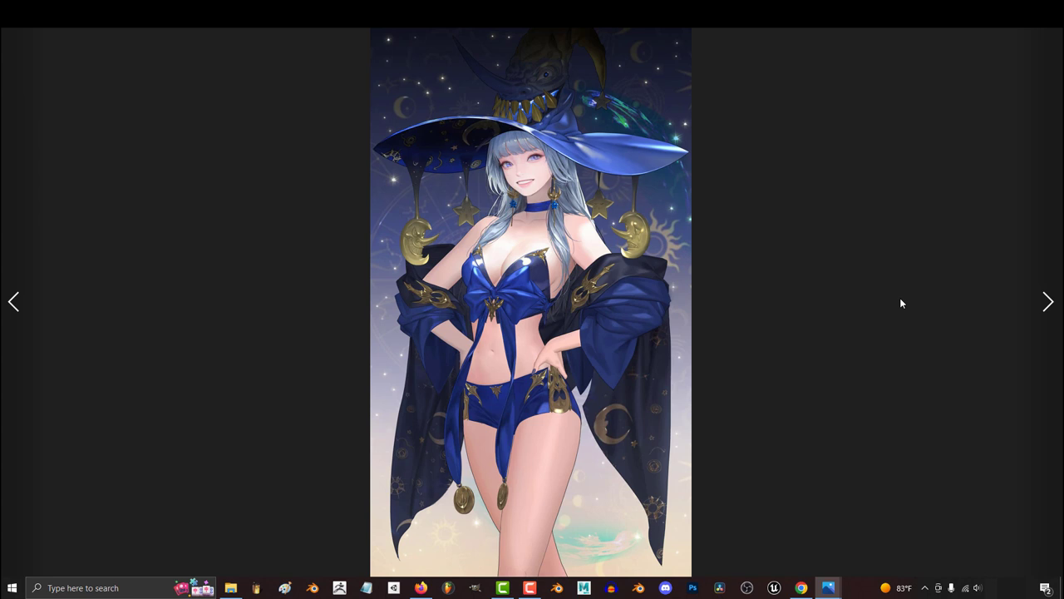
{"action": "left_click", "coordinate": [1048, 301]}
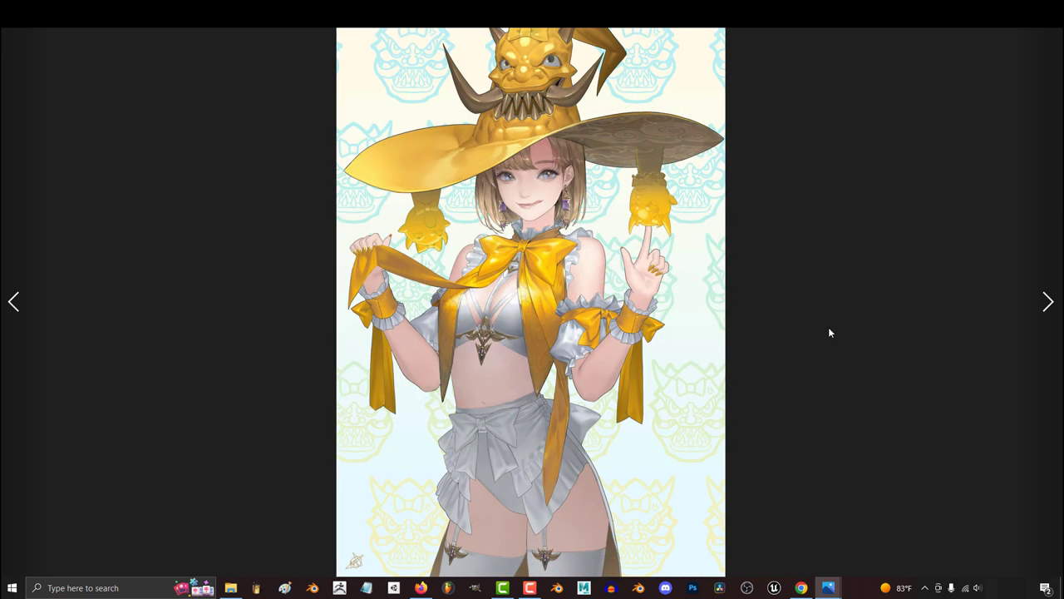
{"action": "left_click", "coordinate": [1048, 302]}
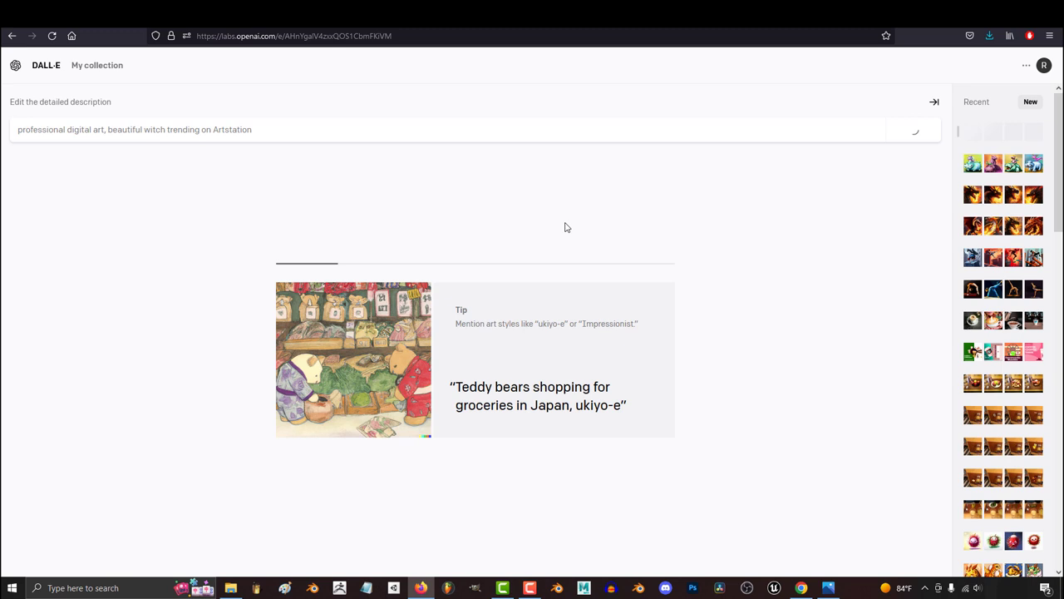
Step: Generate 'young beautiful girl wearing a big magical hat, trending on Pixiv' and view the first result full size
{"action": "left_click", "coordinate": [912, 129]}
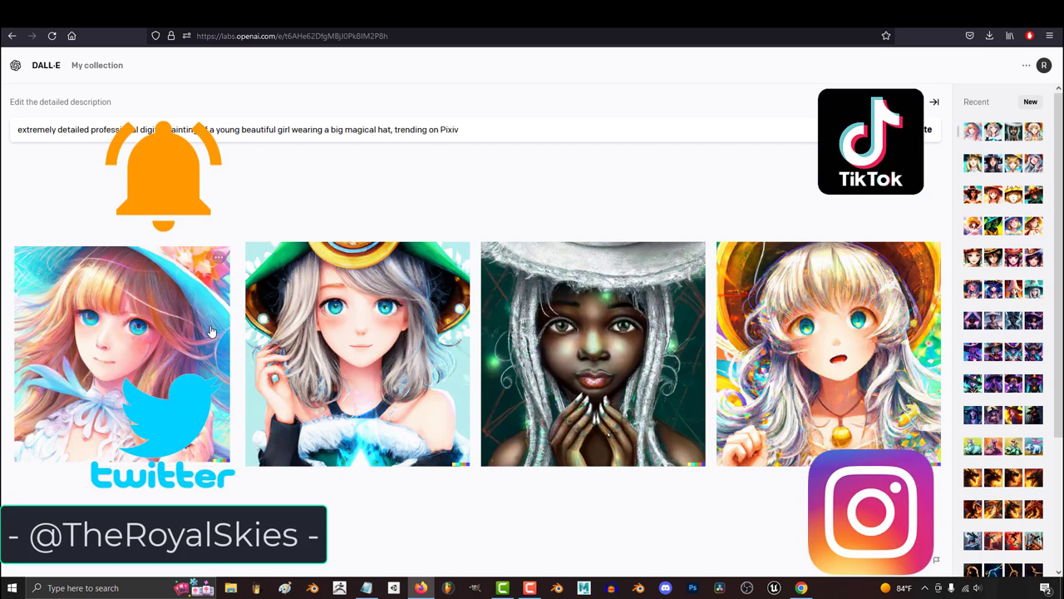
{"action": "left_click", "coordinate": [122, 353]}
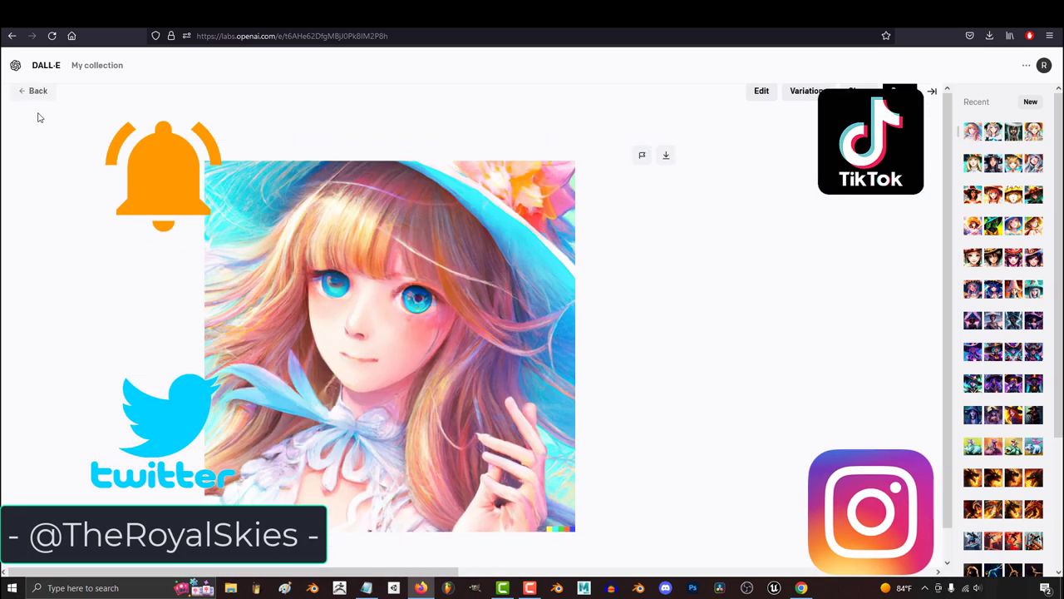